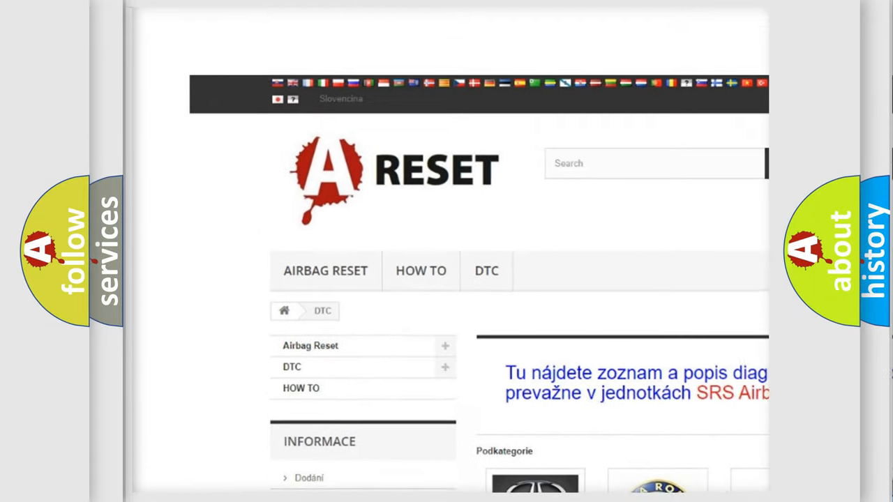
Open the FIAT DTC tile and scroll through the Fiat diagnostic trouble code list and back up.
scroll("up", 3)
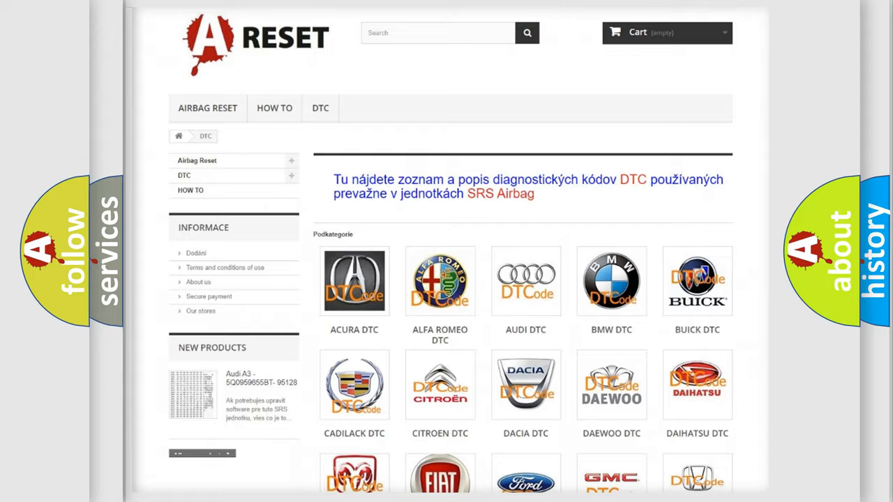
scroll("down", 3)
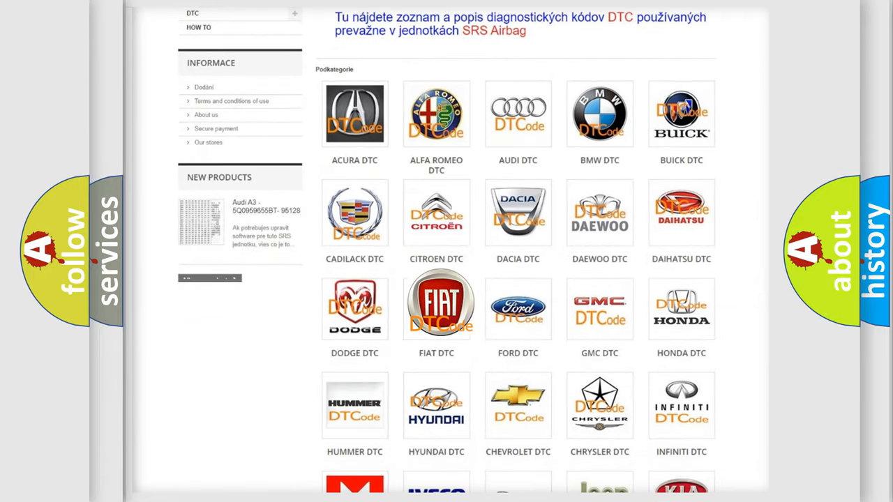
left_click(436, 307)
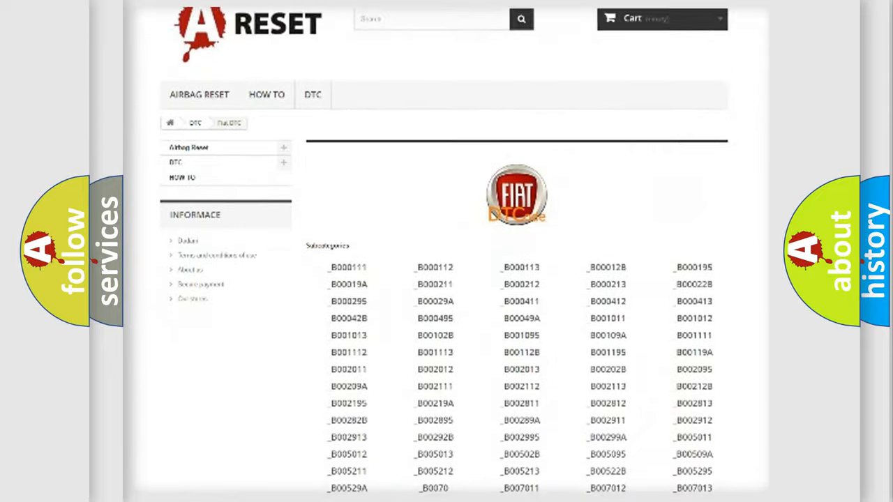
scroll("down", 3)
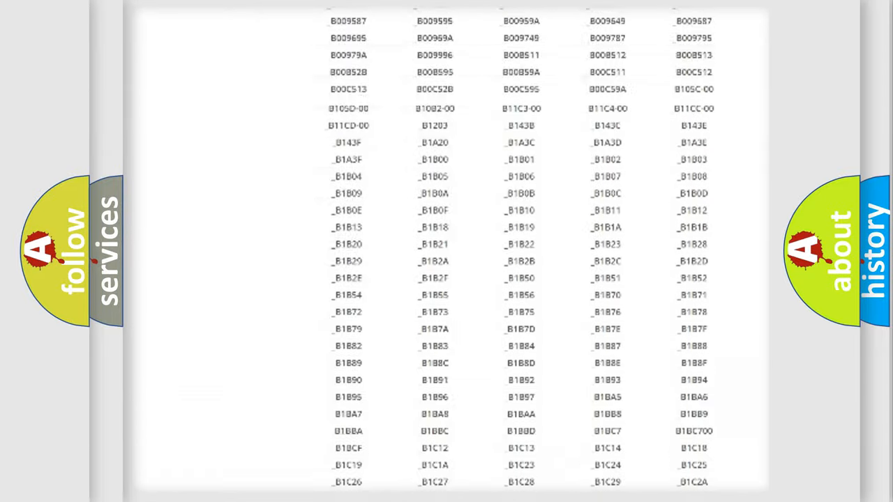
scroll("up", 3)
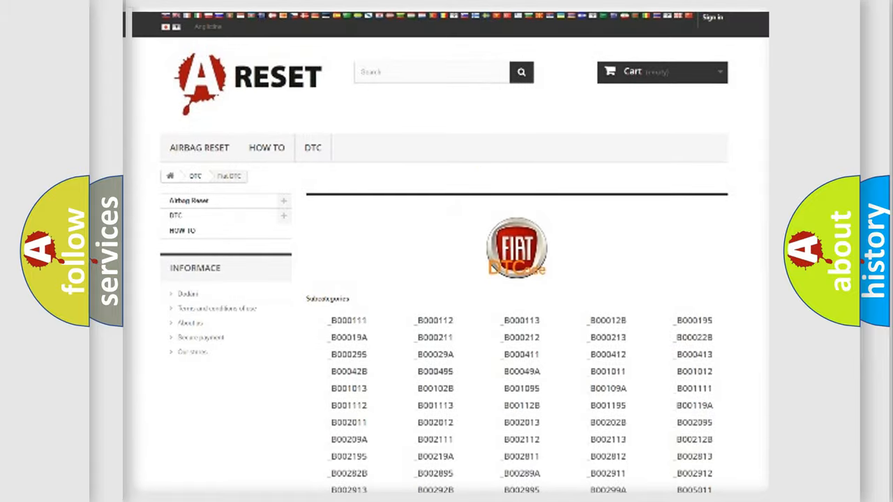